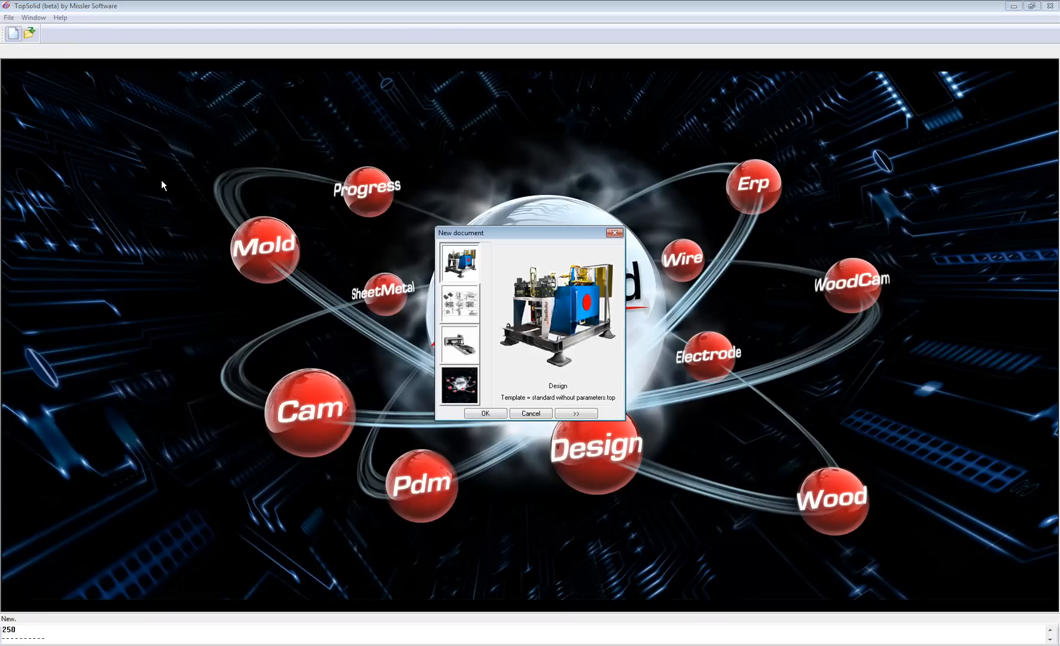
Create a new blank Design document from the standard template.
click(485, 413)
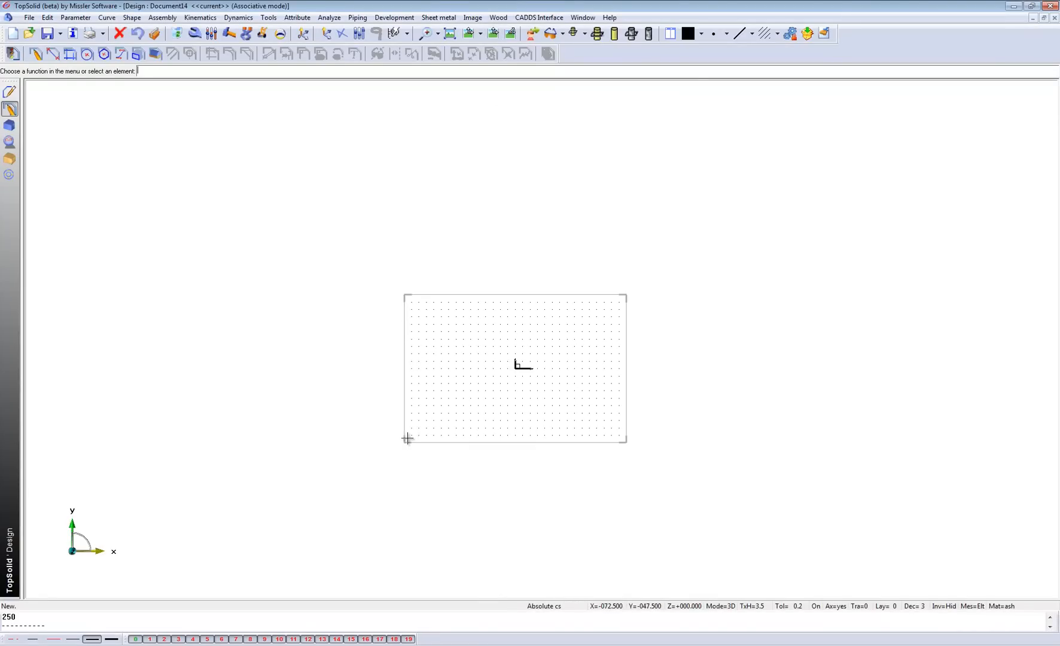
Draw an open contour of a line, a 250 mm radius arc and a second line, then stop it.
click(35, 54)
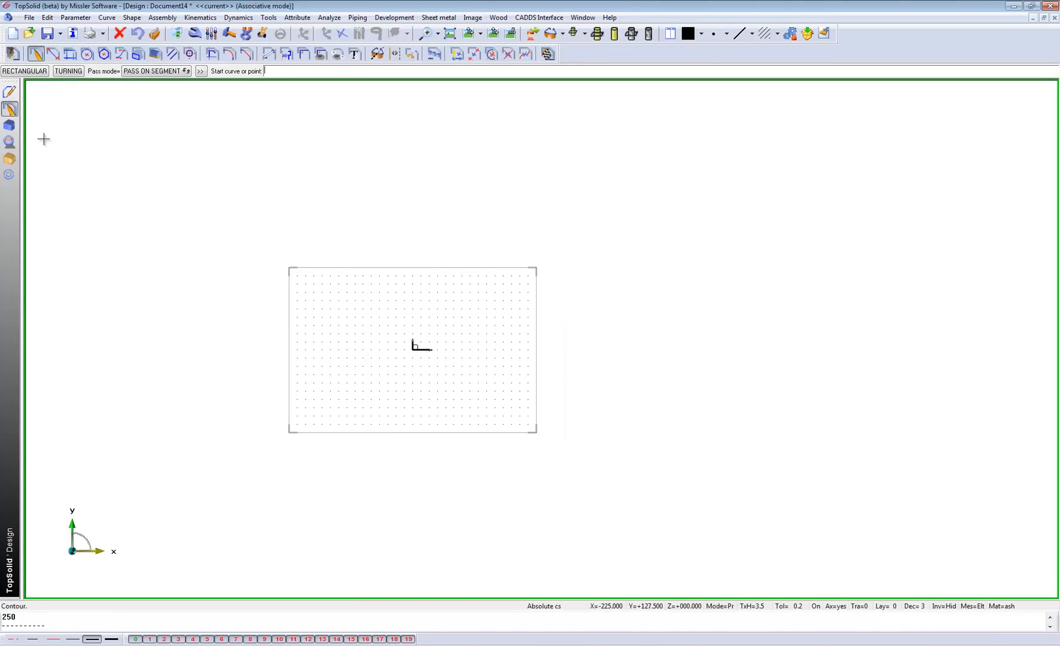
click(206, 422)
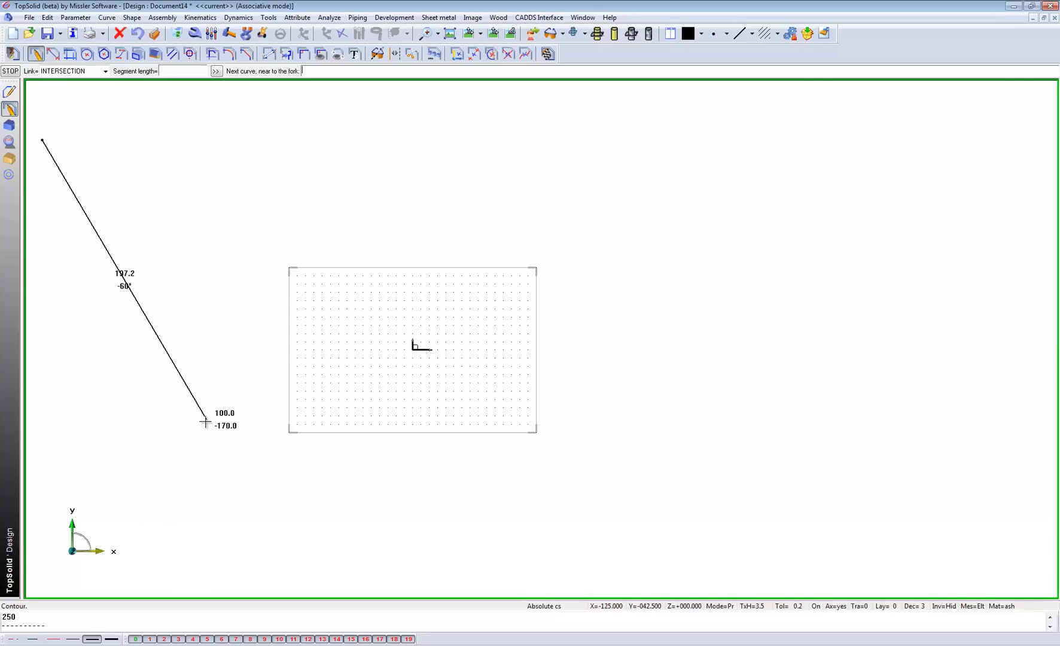
right_click(207, 433)
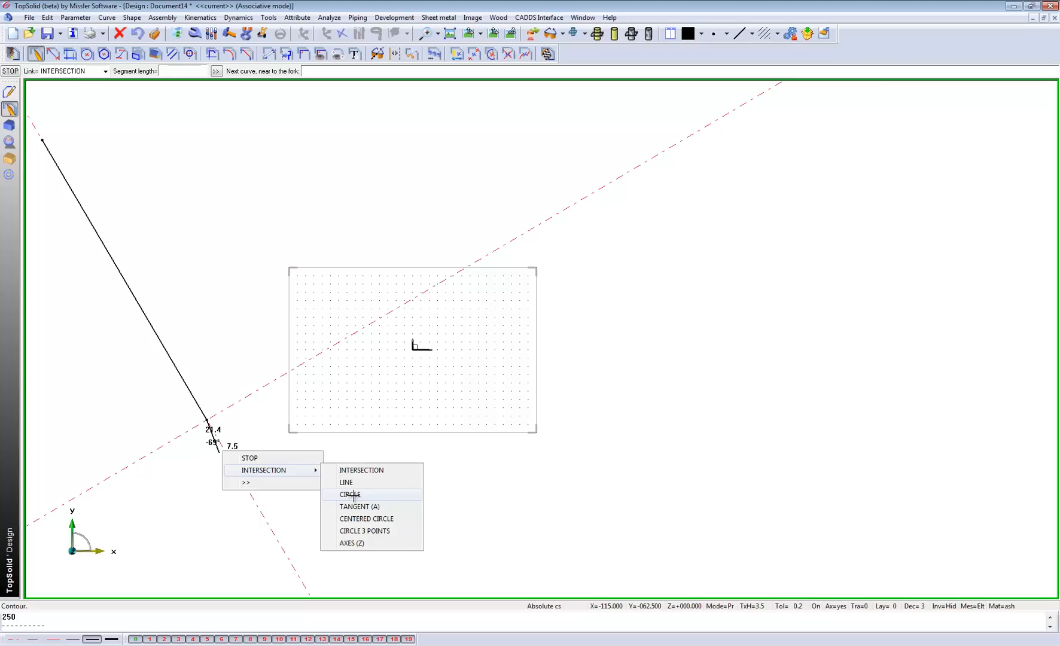
click(350, 495)
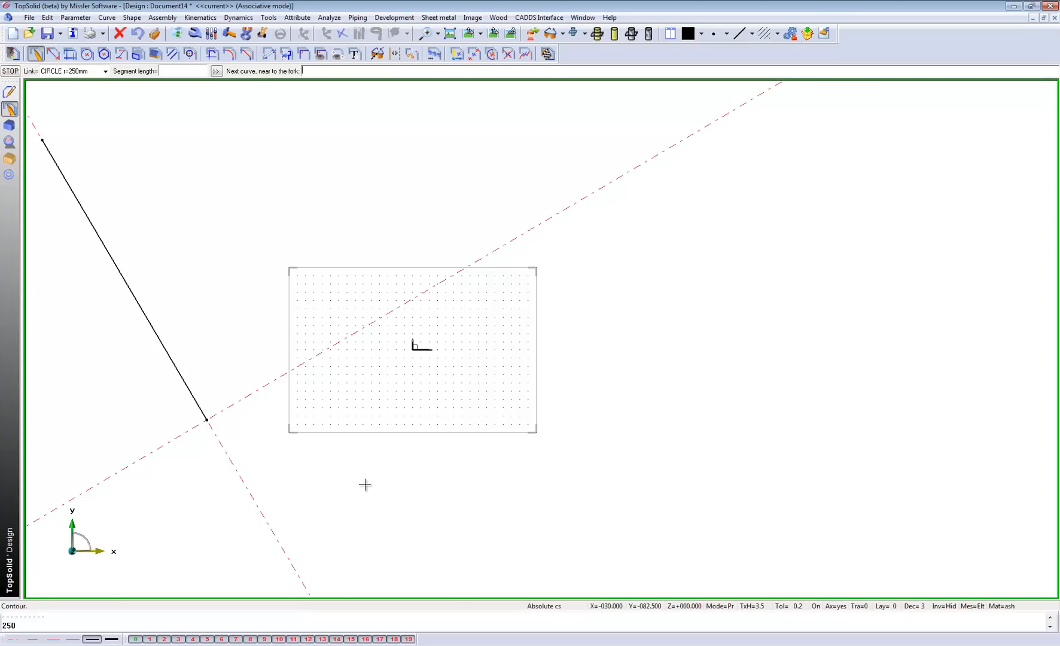
click(425, 507)
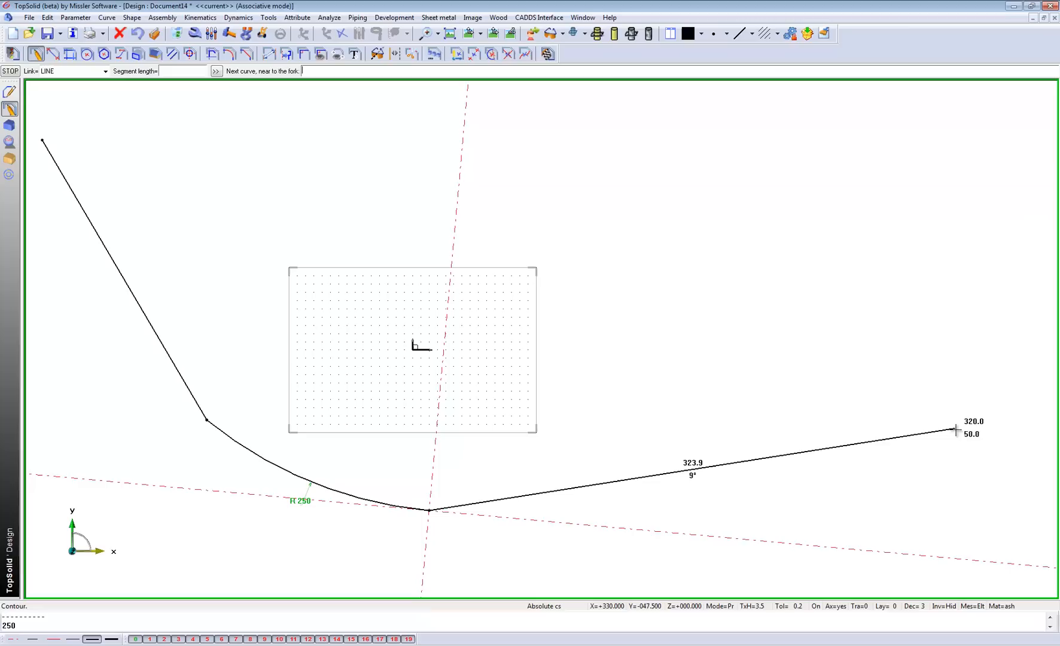
right_click(955, 429)
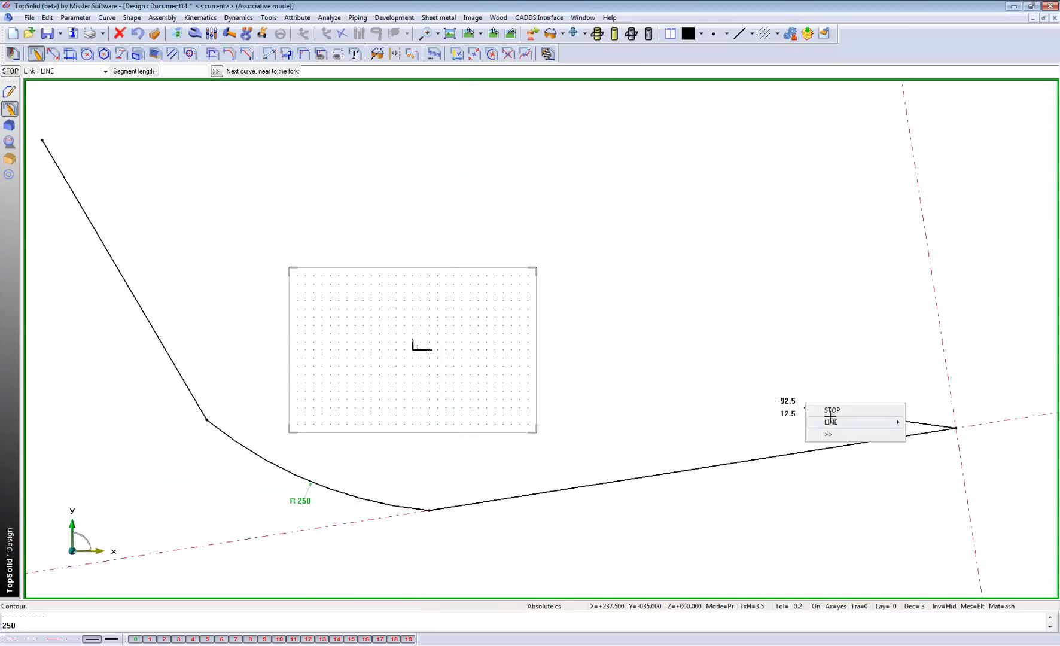
click(830, 421)
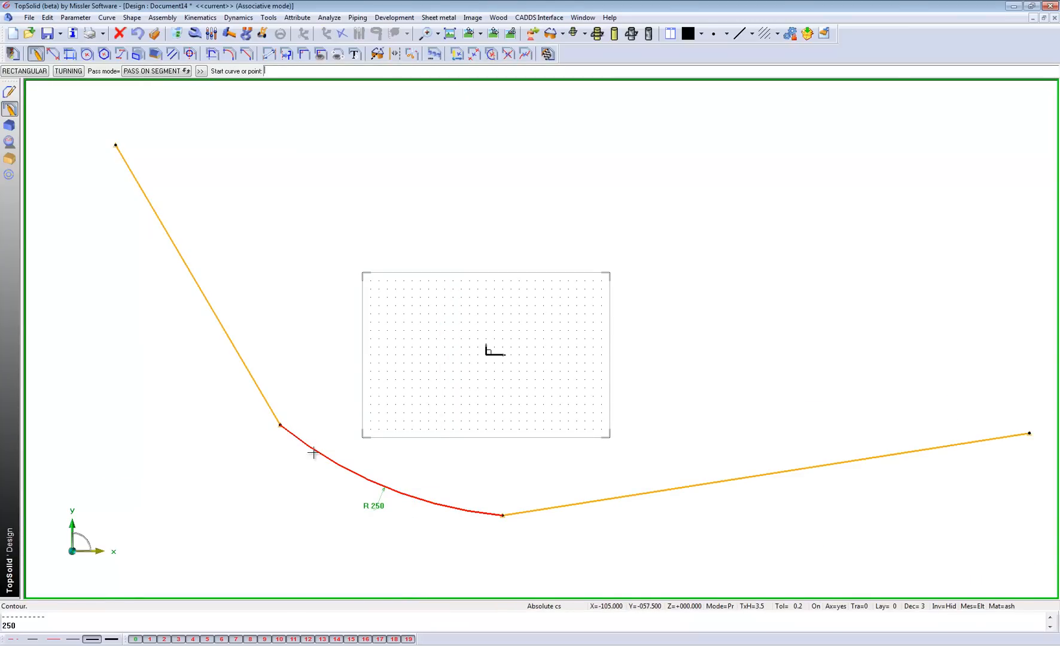
mouse_move(306, 443)
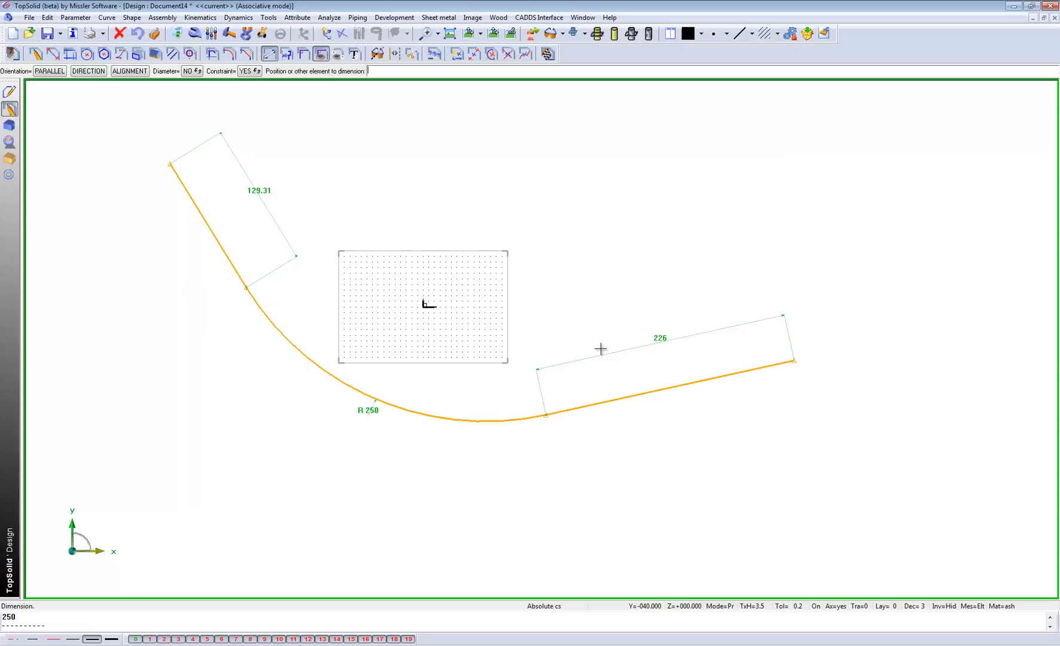
Dimension the straight runs at 129.31 and 226 and set the angle between them to 115°.
click(210, 264)
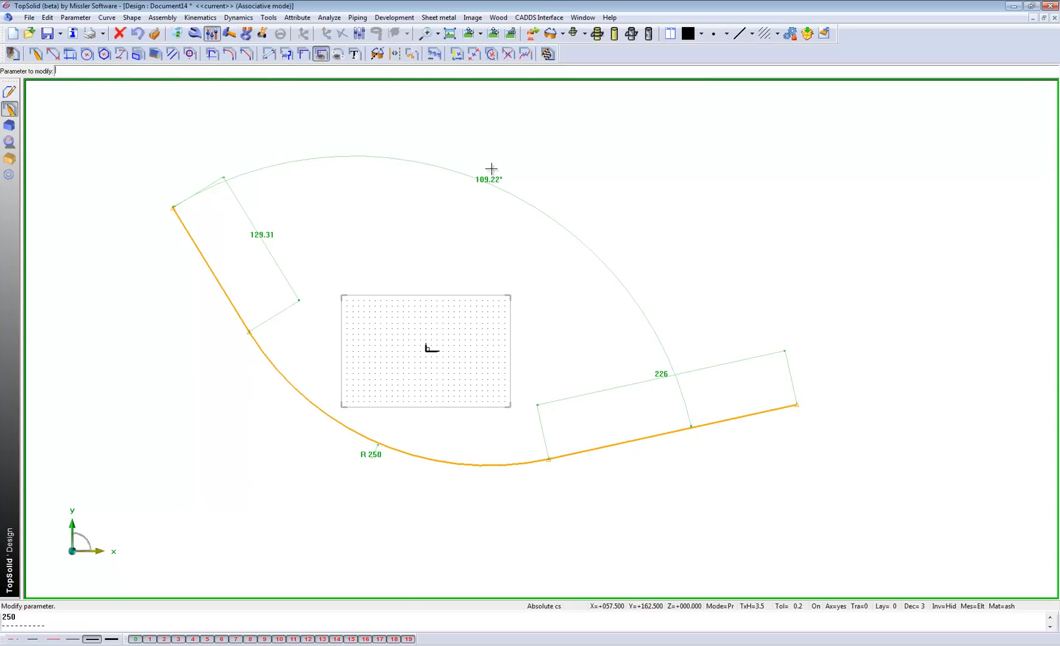
click(490, 180)
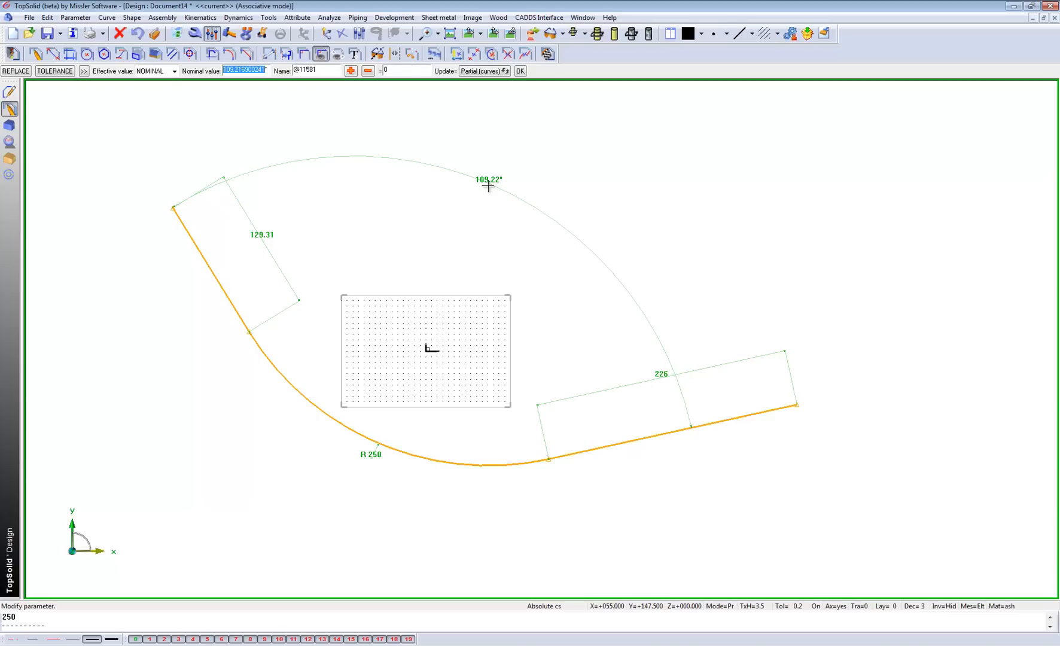
click(520, 71)
text(11)
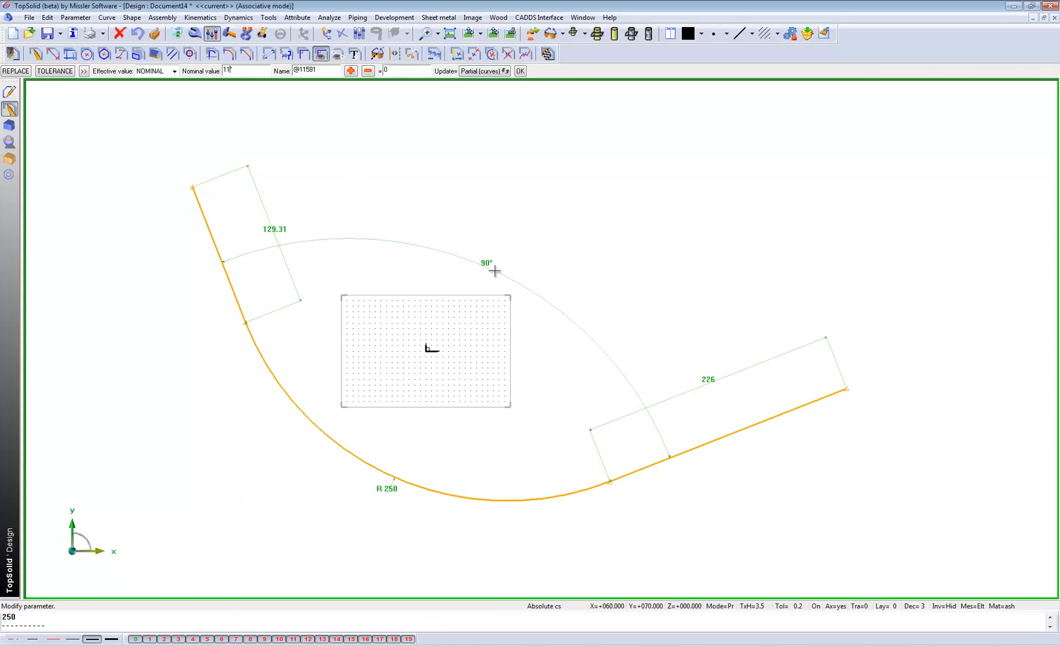
click(520, 71)
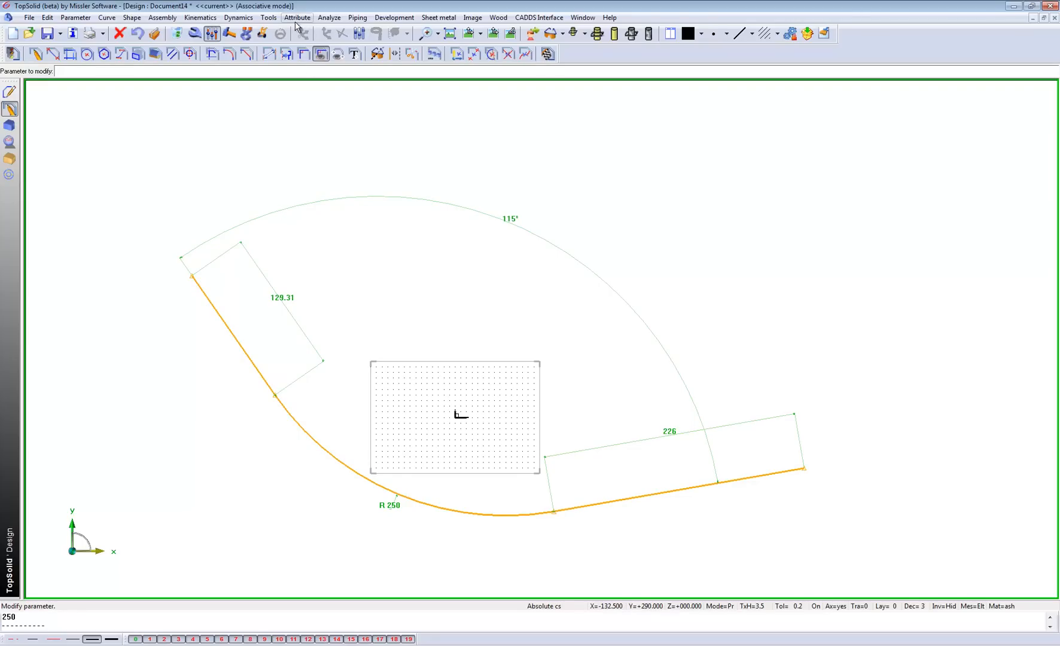
mouse_move(274, 123)
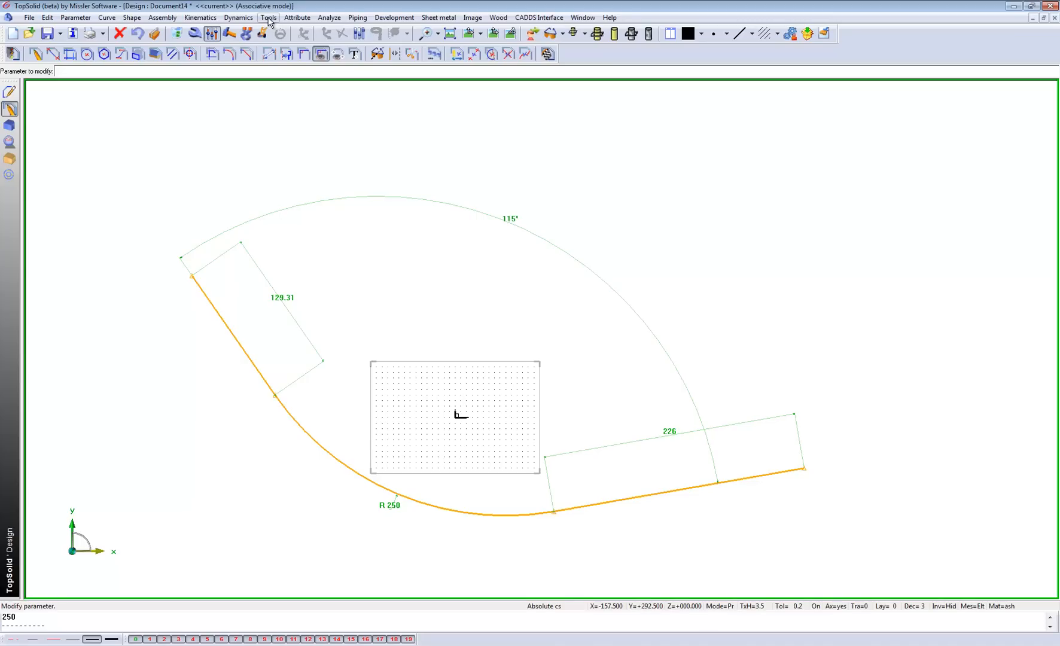
Start a coordinate system on curve and point to host the cross-section sketch.
click(268, 17)
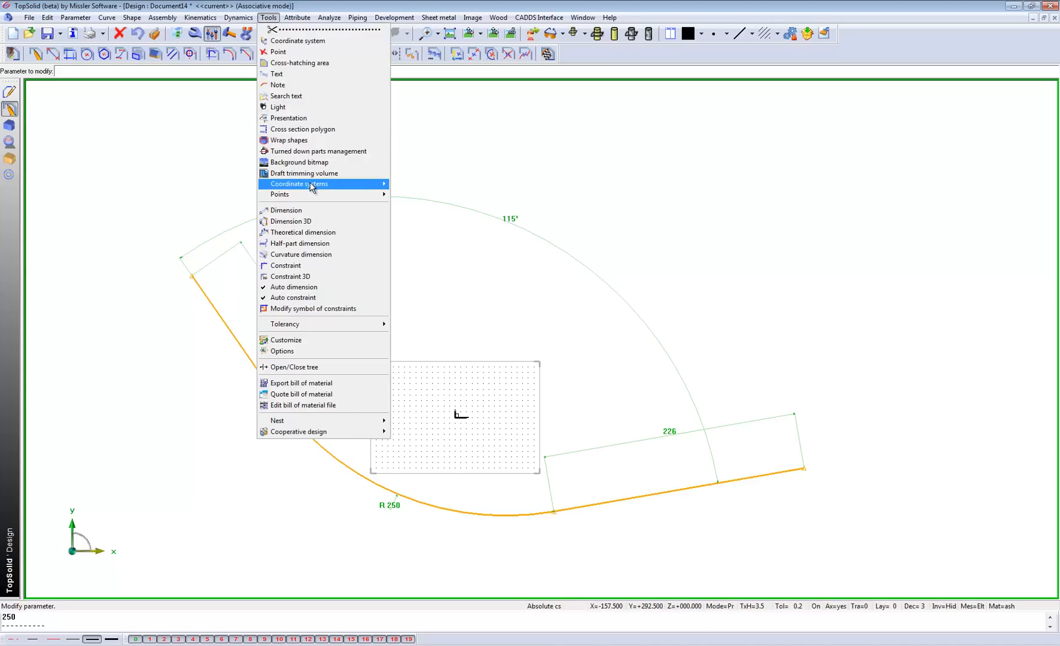
click(298, 183)
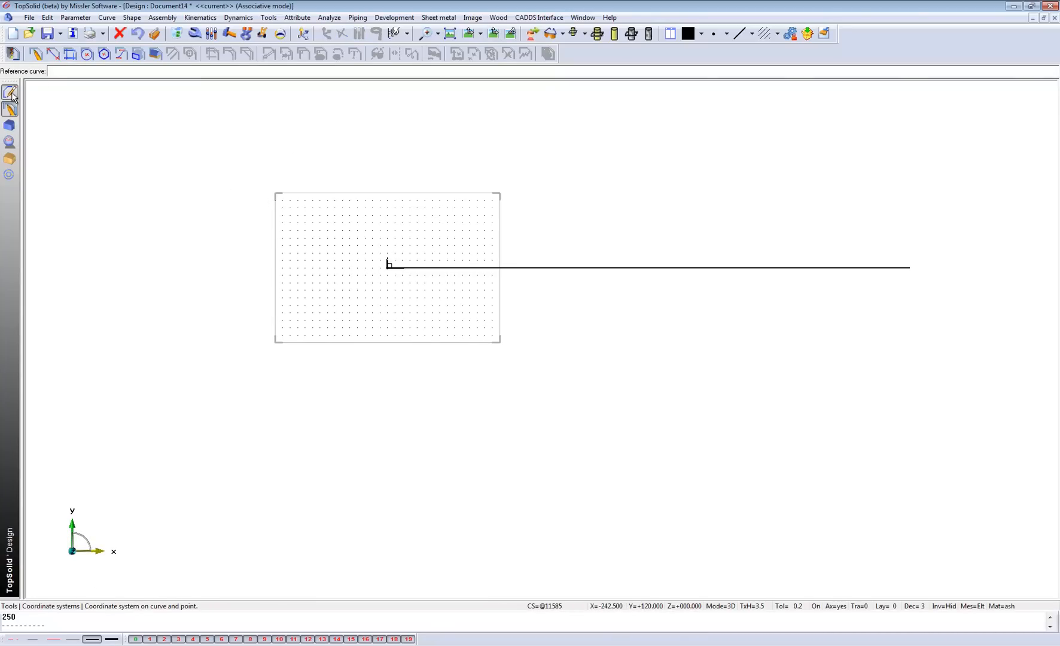
Sketch the cross-section profile with a 412.5 top and 648 / 677.5 legs on the new coordinate system.
click(11, 92)
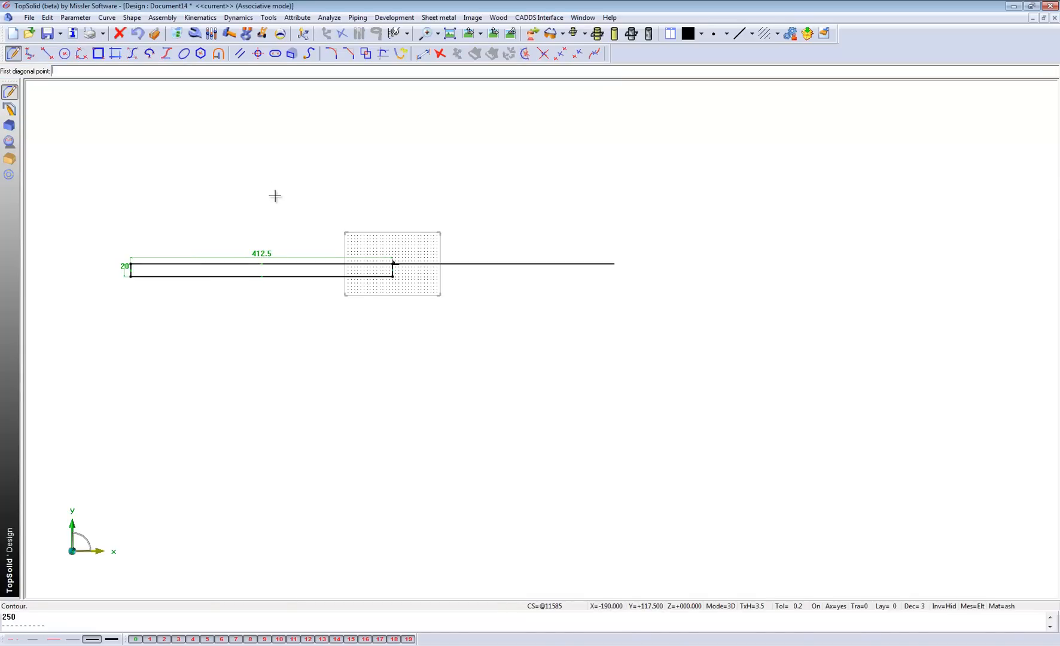
click(392, 263)
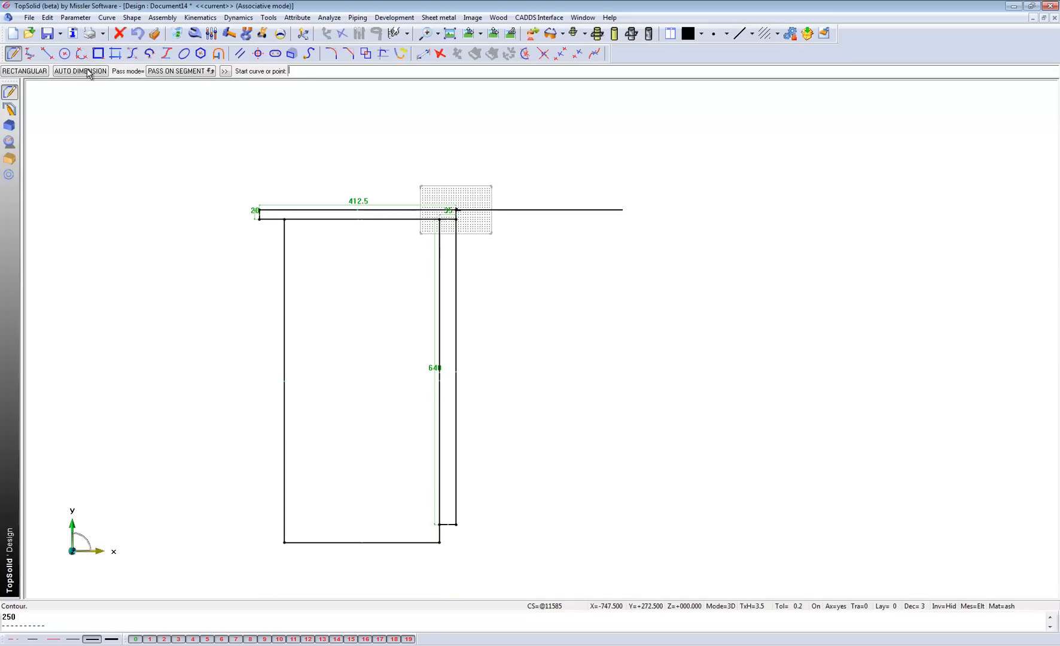
click(81, 70)
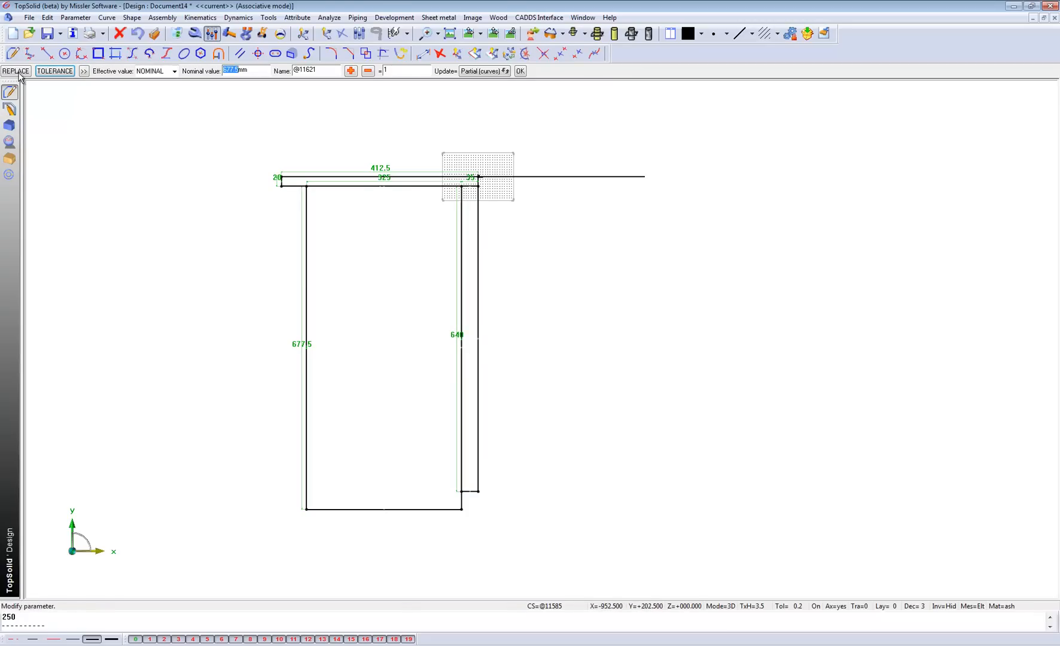
click(519, 71)
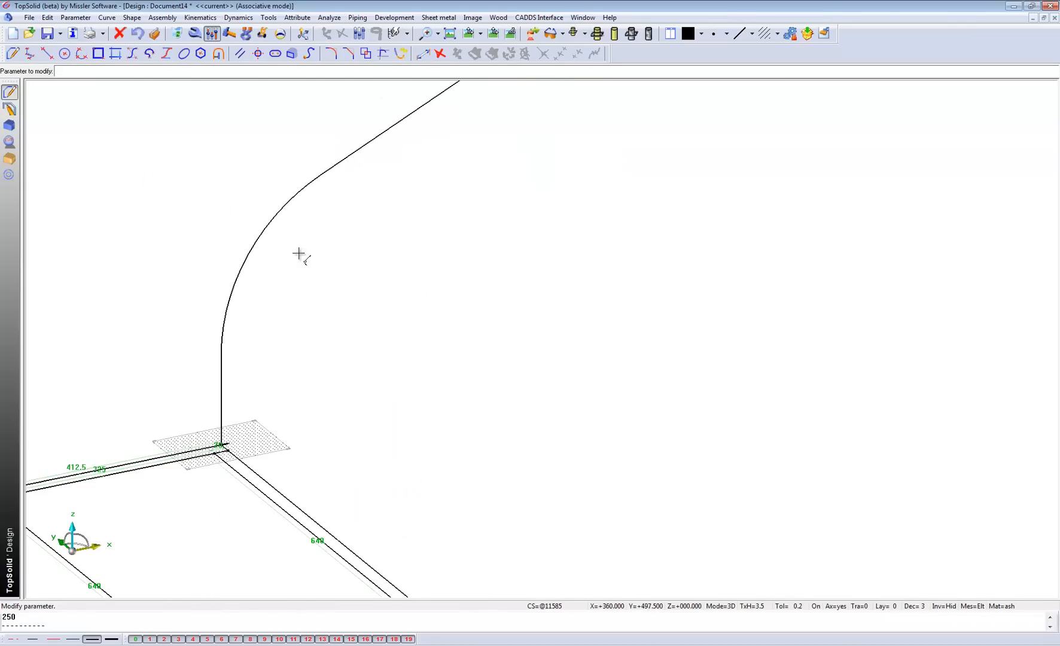
Place a coordinate system partway along the curve, yielding the swept desk body.
click(268, 17)
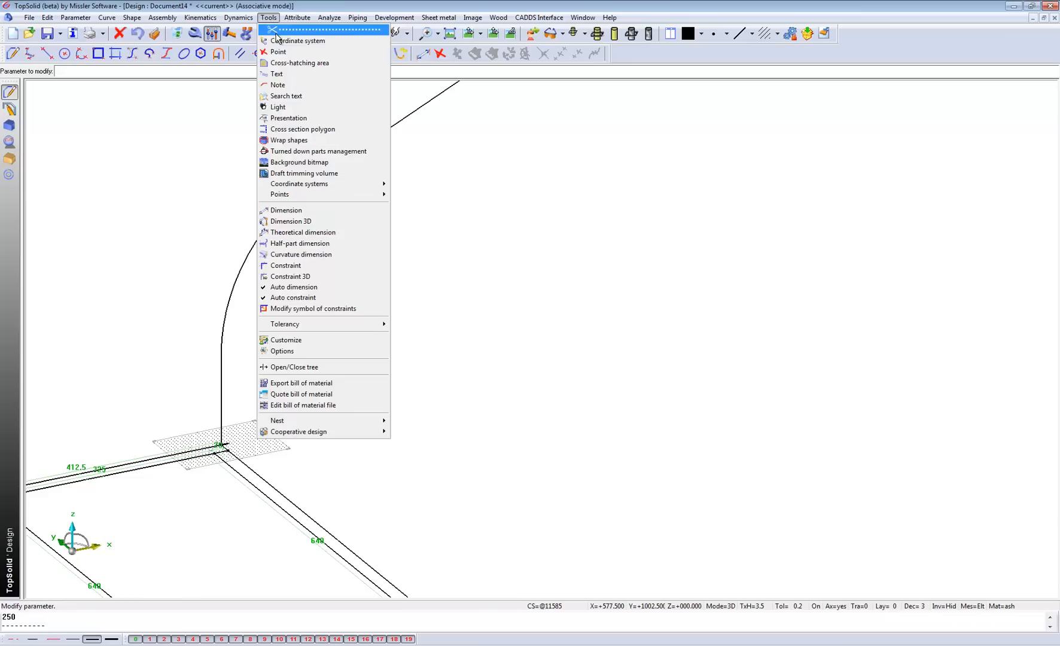
click(298, 41)
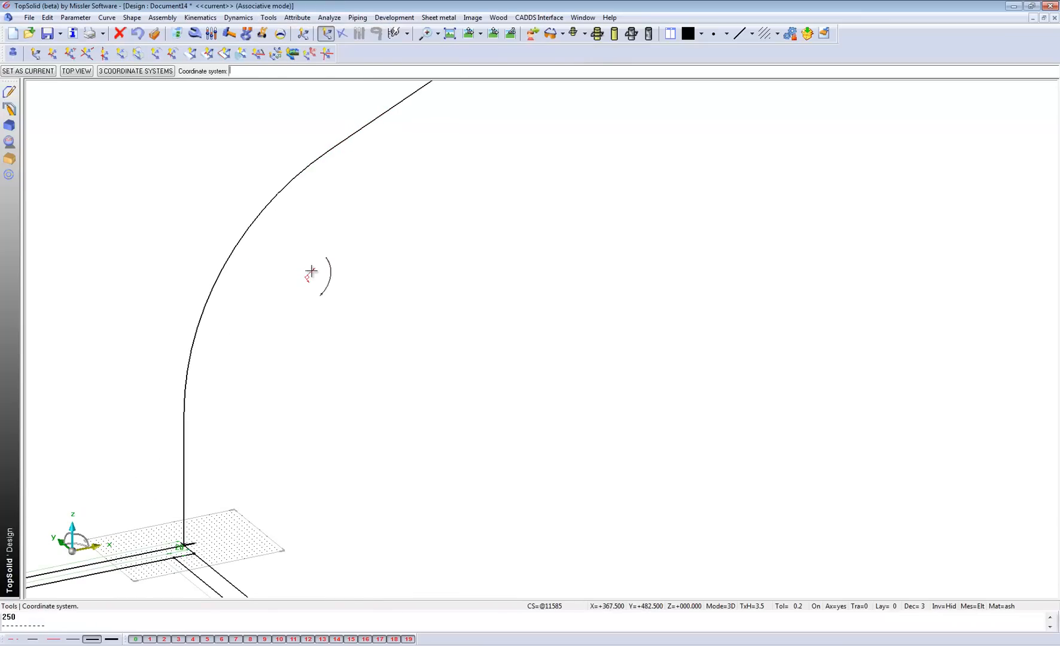
click(511, 34)
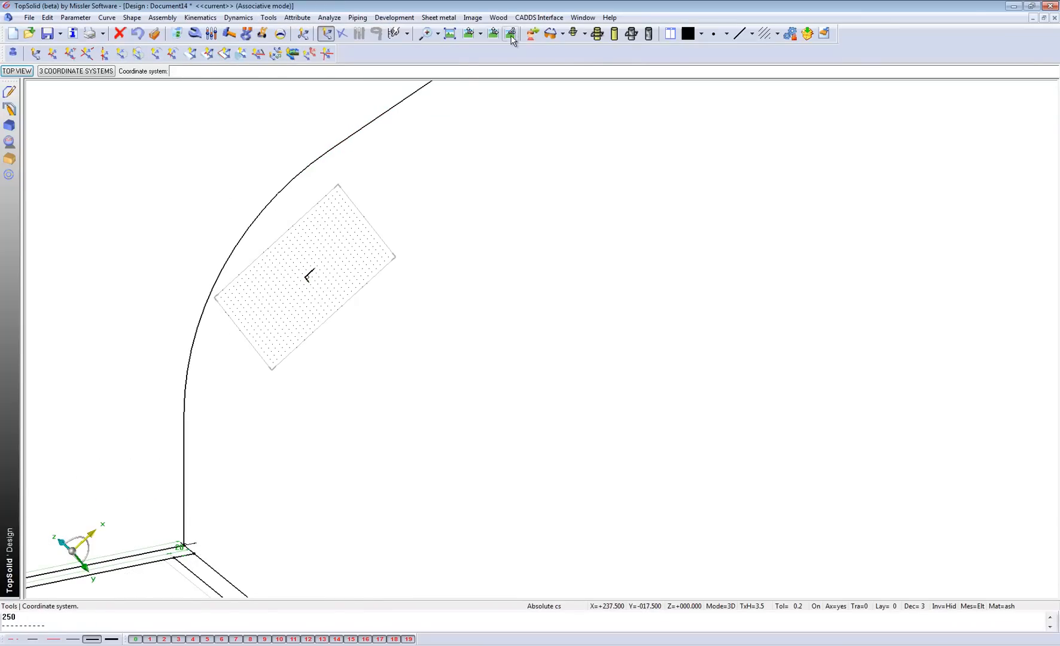
click(510, 34)
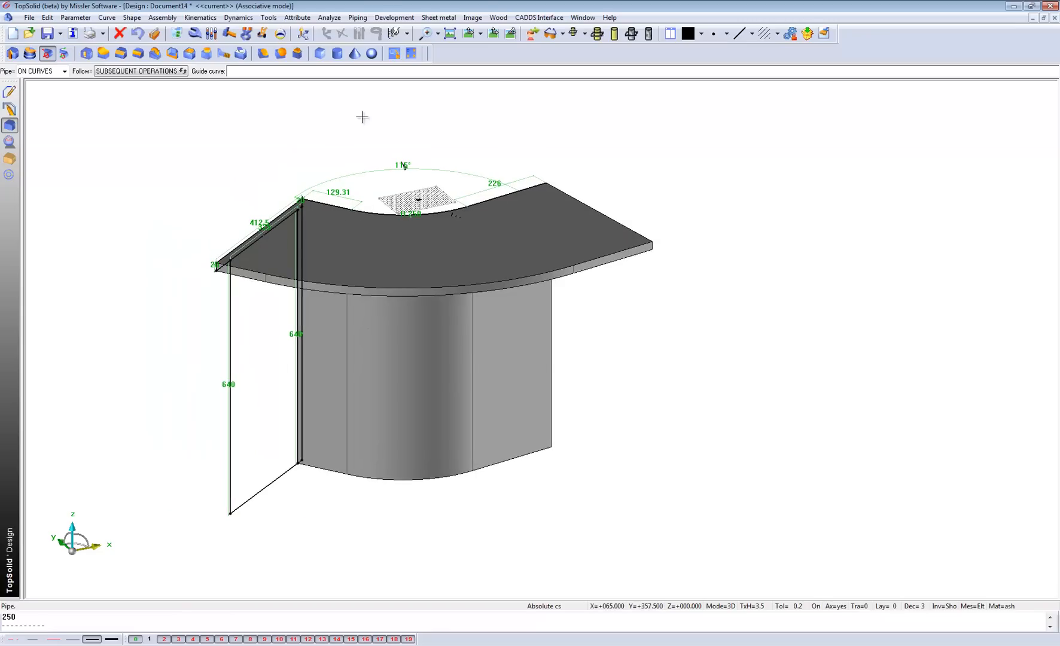
Change the 116° sweep angle to 90° and the straight runs to 450 and 350.
click(406, 169)
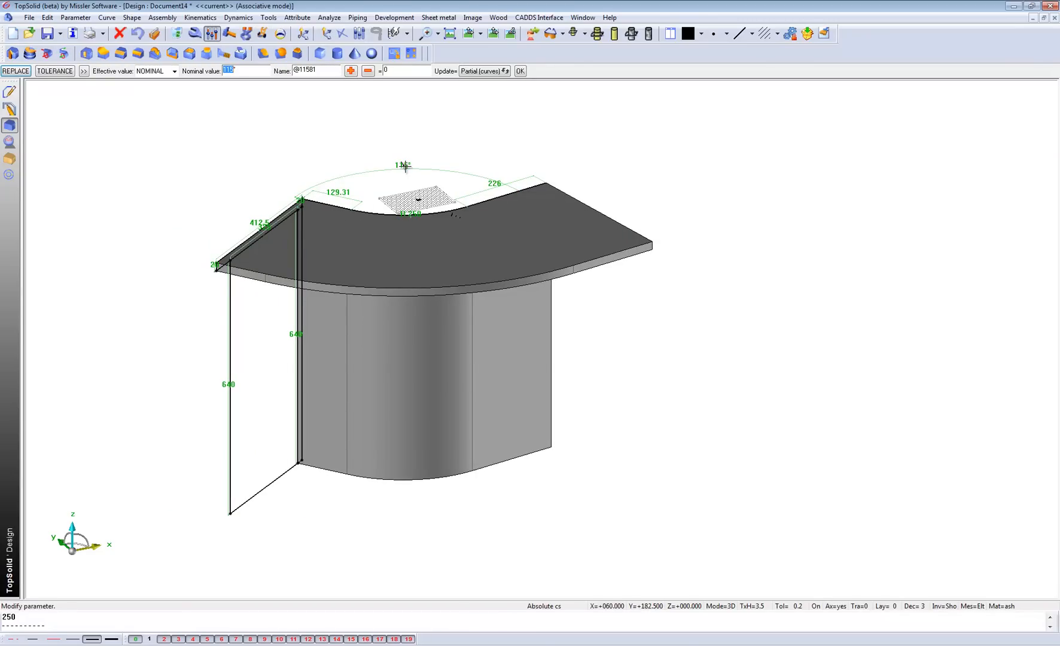
click(519, 70)
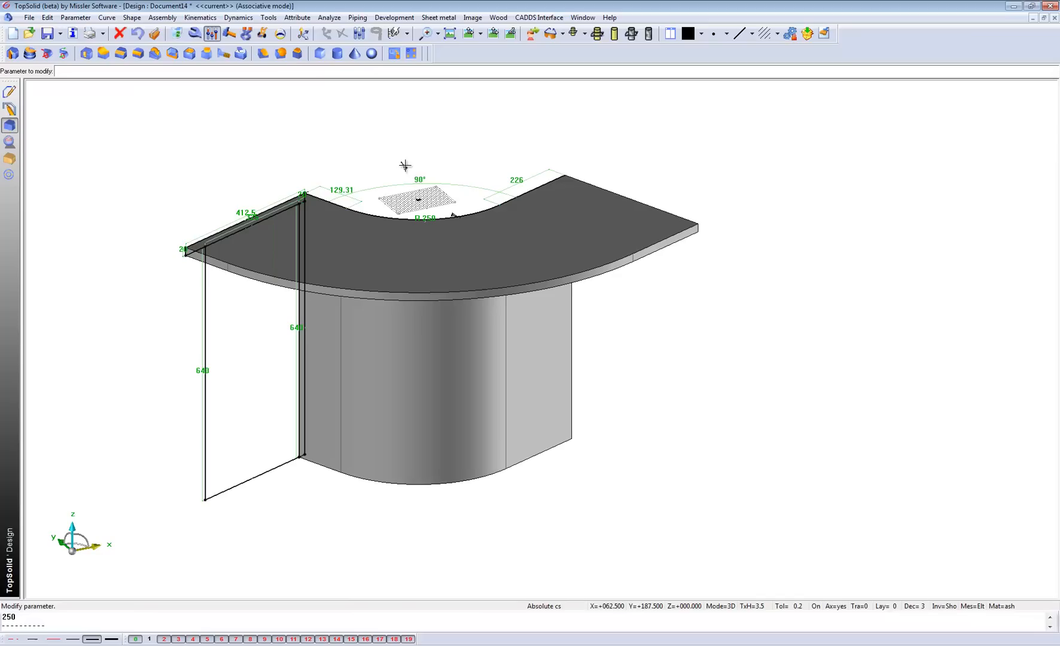
click(425, 218)
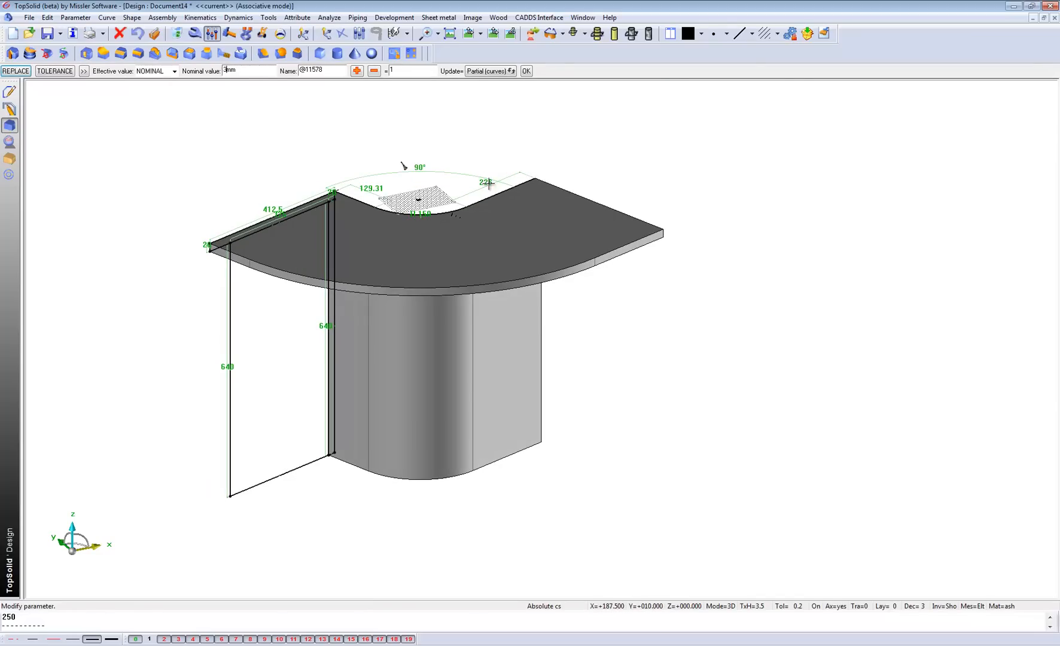
click(527, 71)
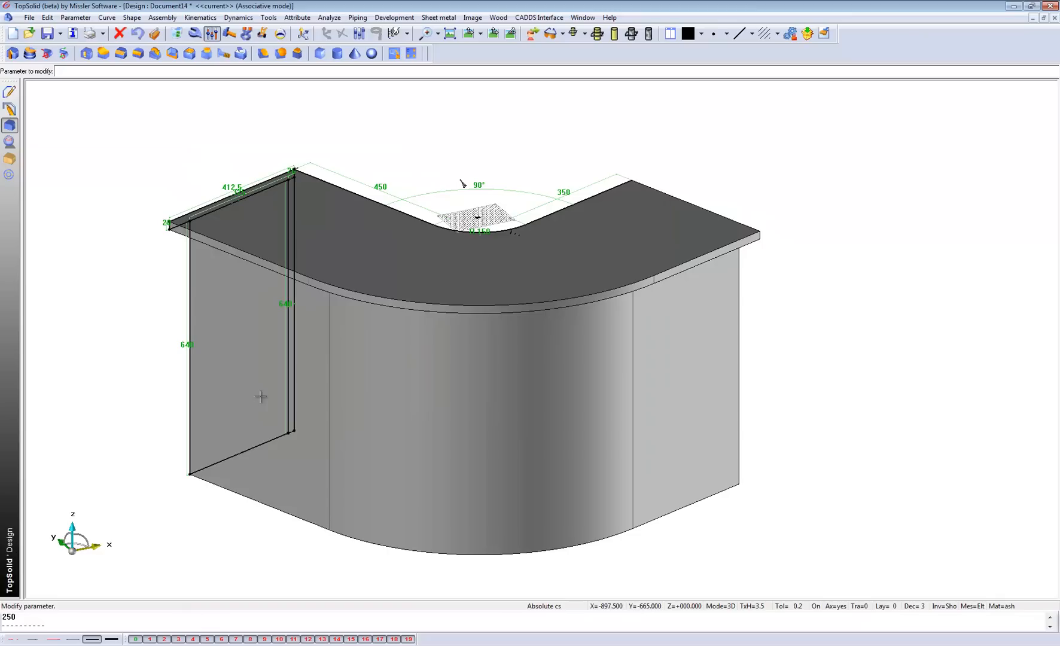
mouse_move(268, 17)
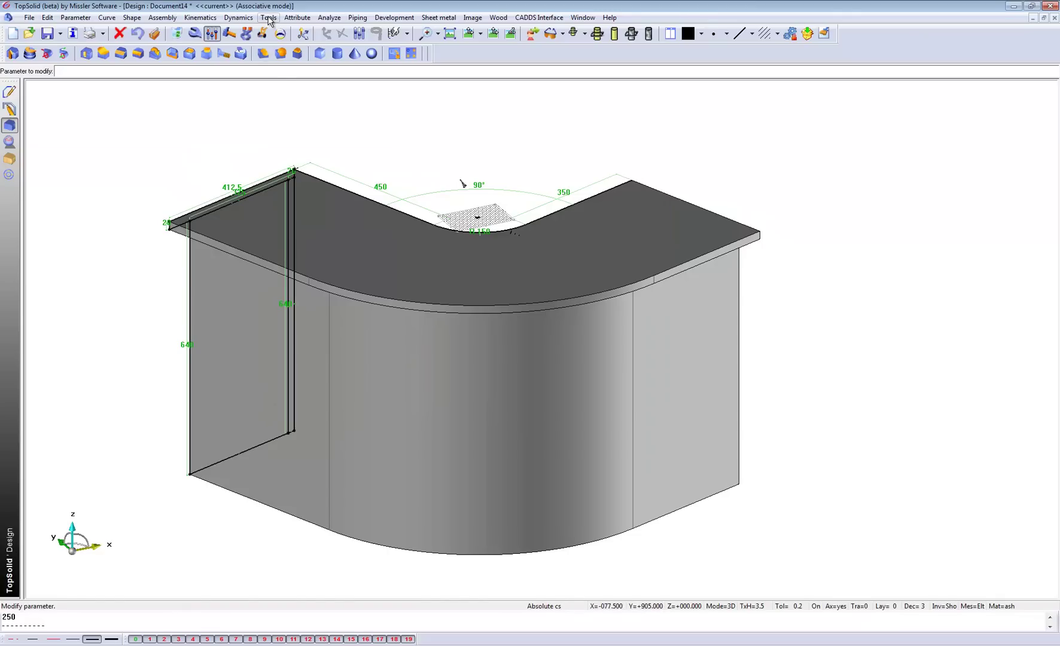
Make the lower volume transparent and add a draft to its end faces.
click(297, 17)
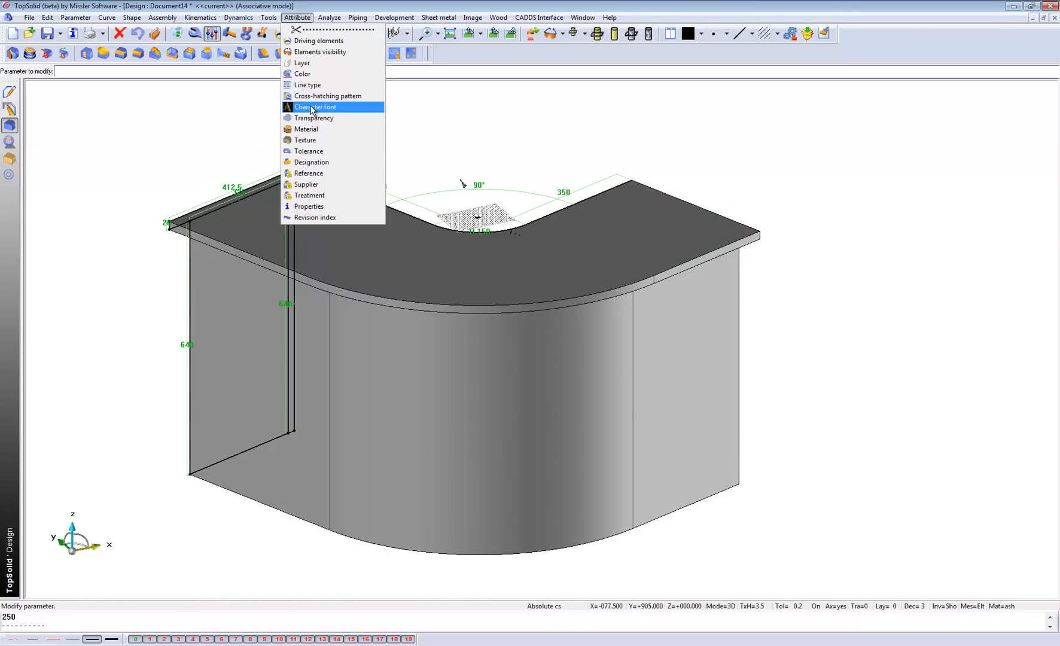
click(313, 118)
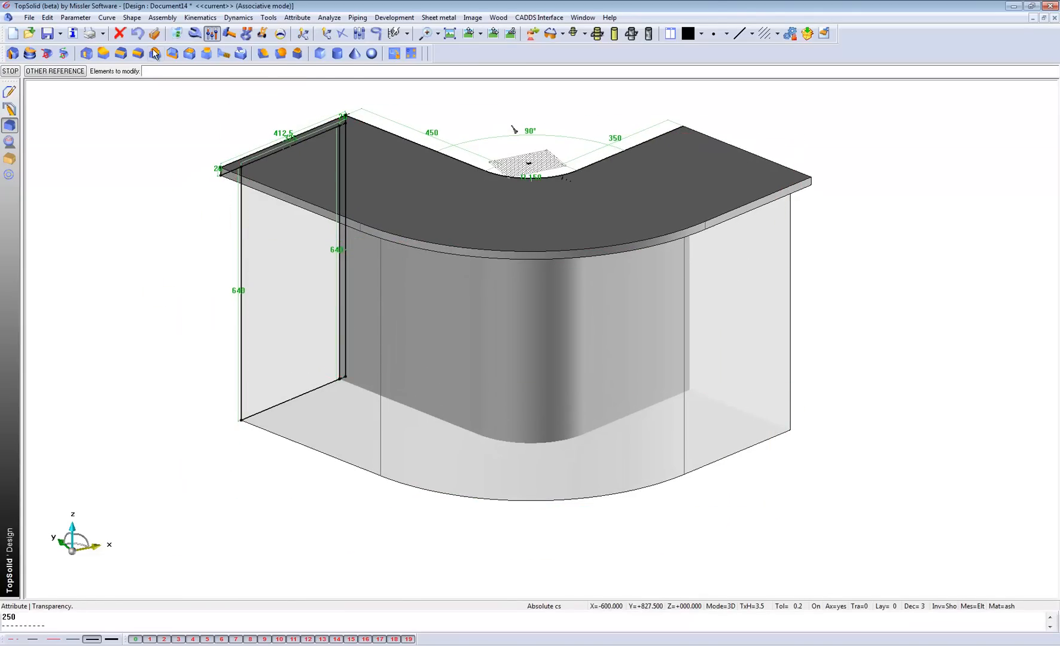
click(155, 54)
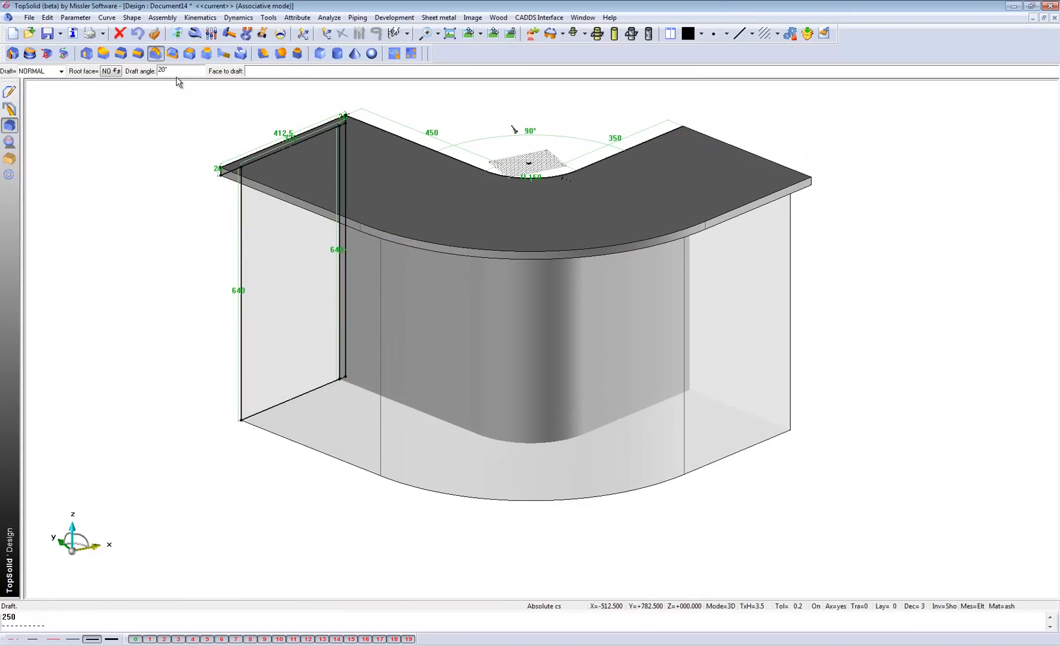
click(321, 329)
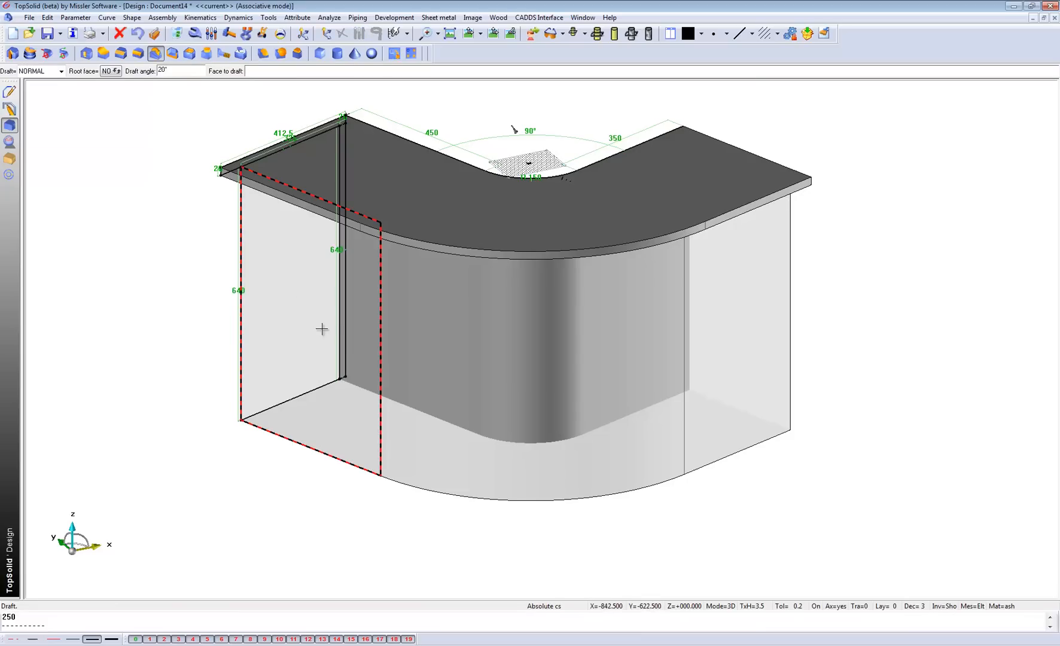
click(320, 329)
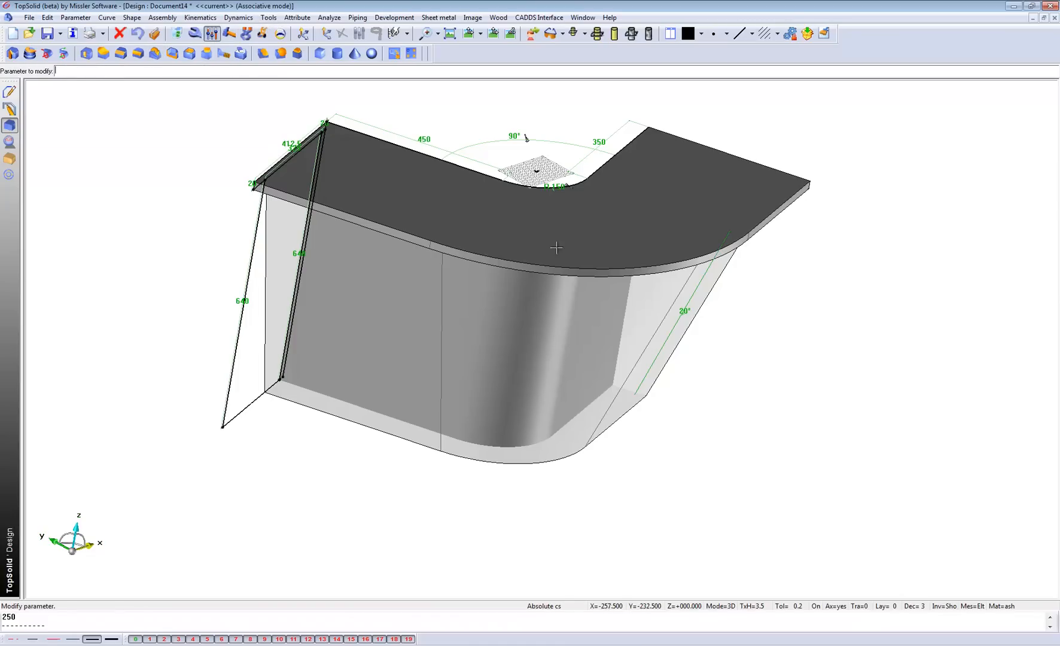
Change the draft angle from 20° to 10°.
click(685, 314)
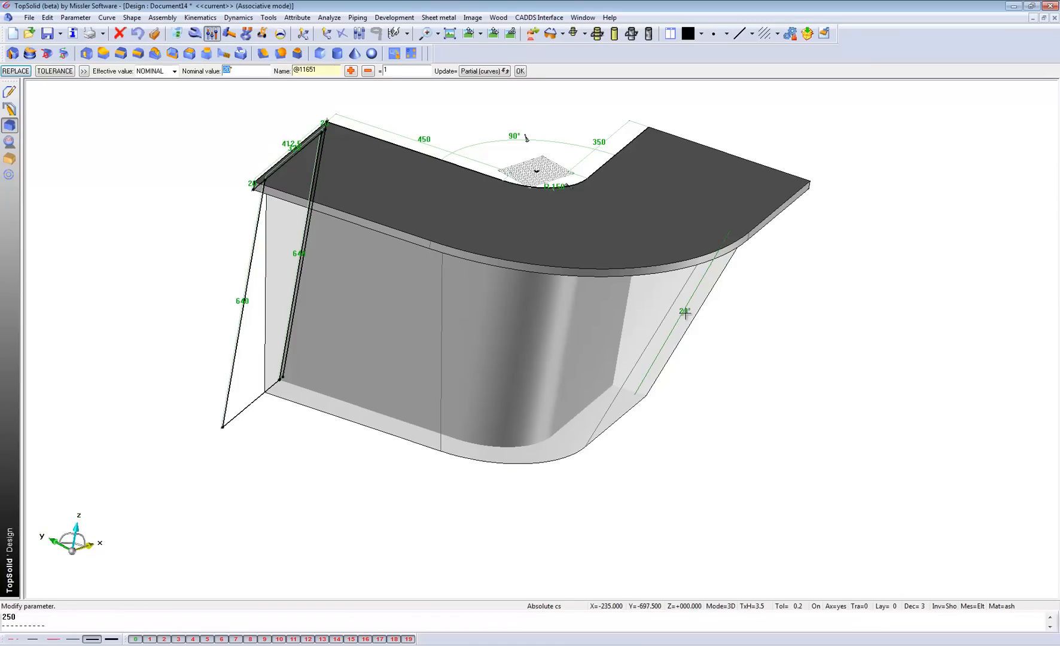
click(520, 70)
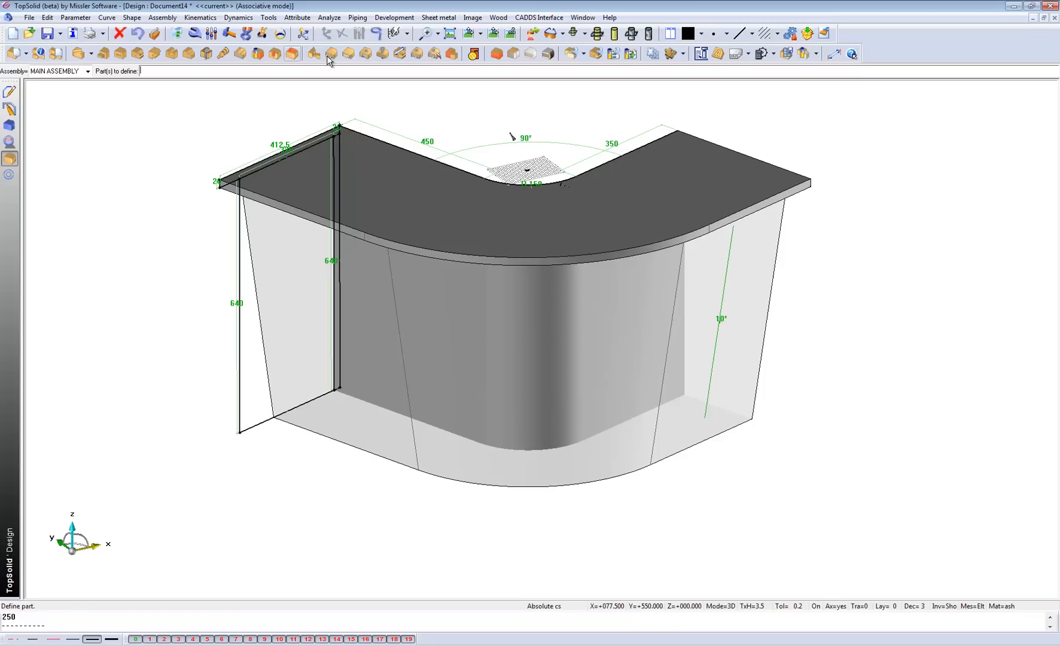
mouse_move(382, 54)
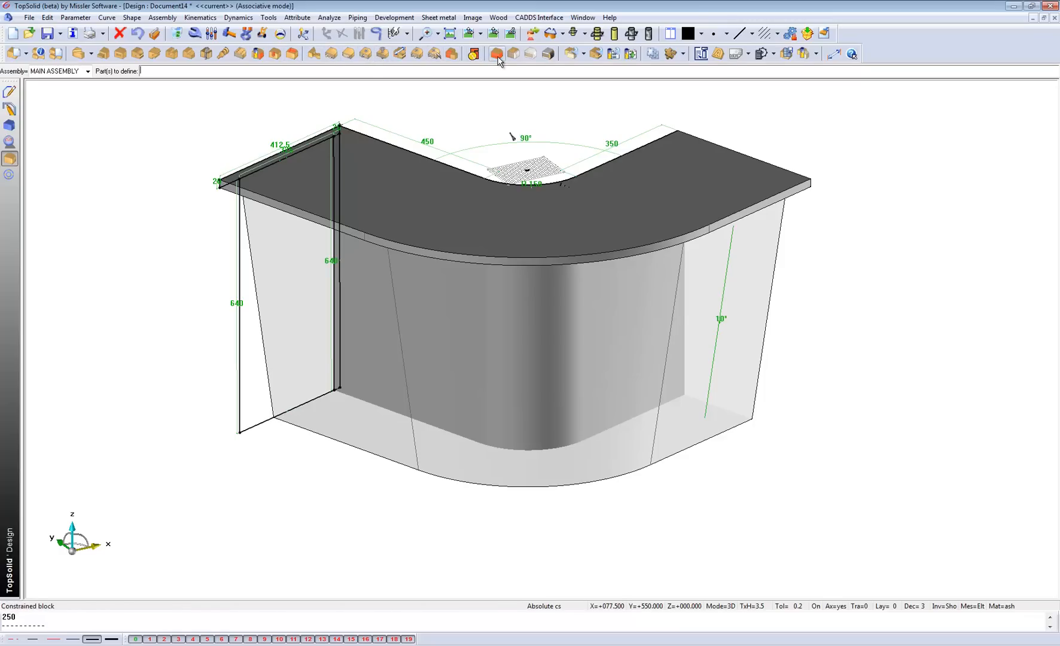
Add a 19 mm constrained block panel on the desk's end face.
click(496, 54)
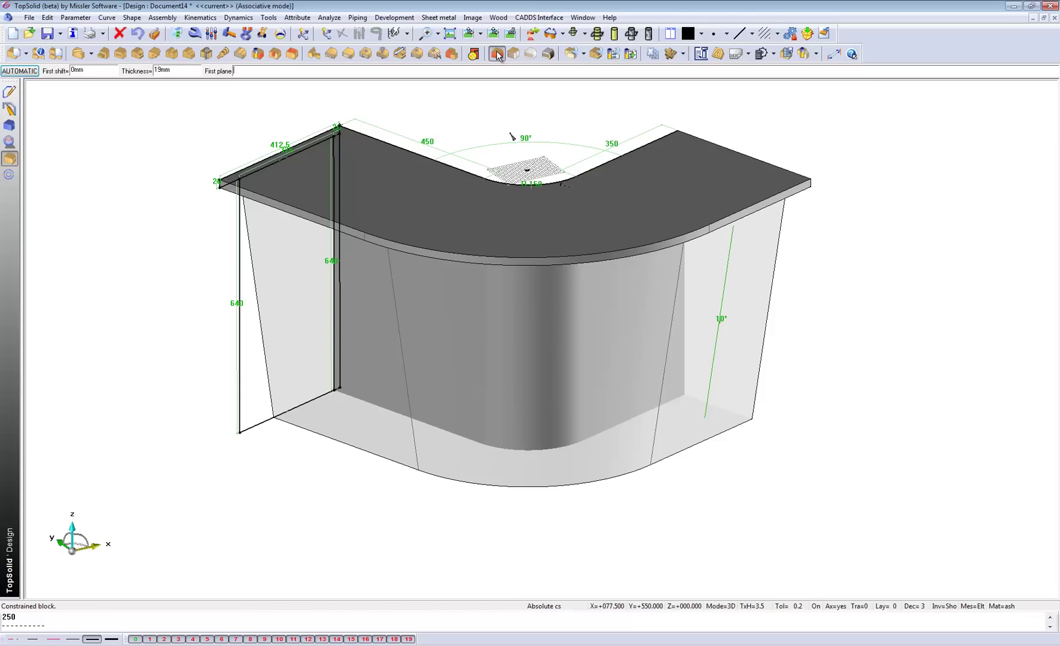
click(496, 53)
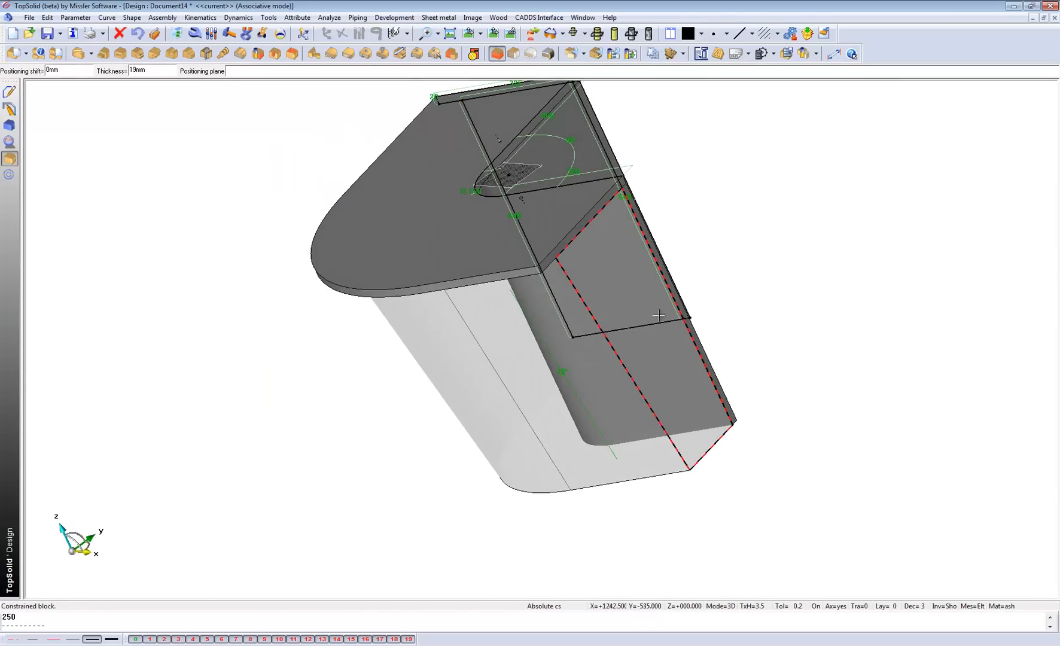
click(636, 296)
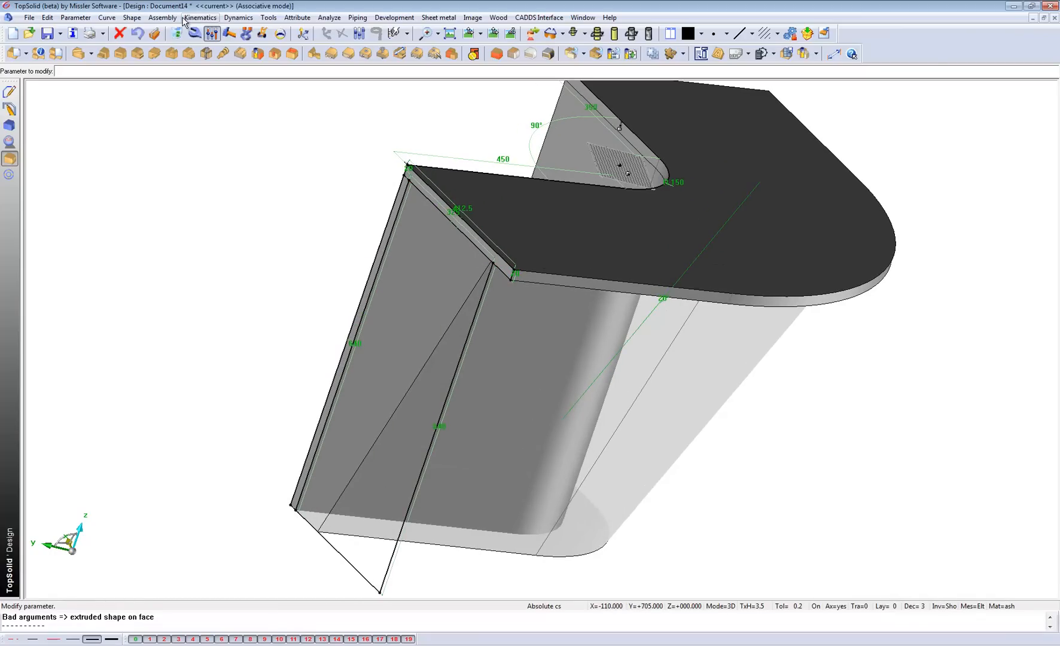
Insert the Interior > Furniture > Side-Framework component at the desk's end and begin defining multiple parts.
click(161, 17)
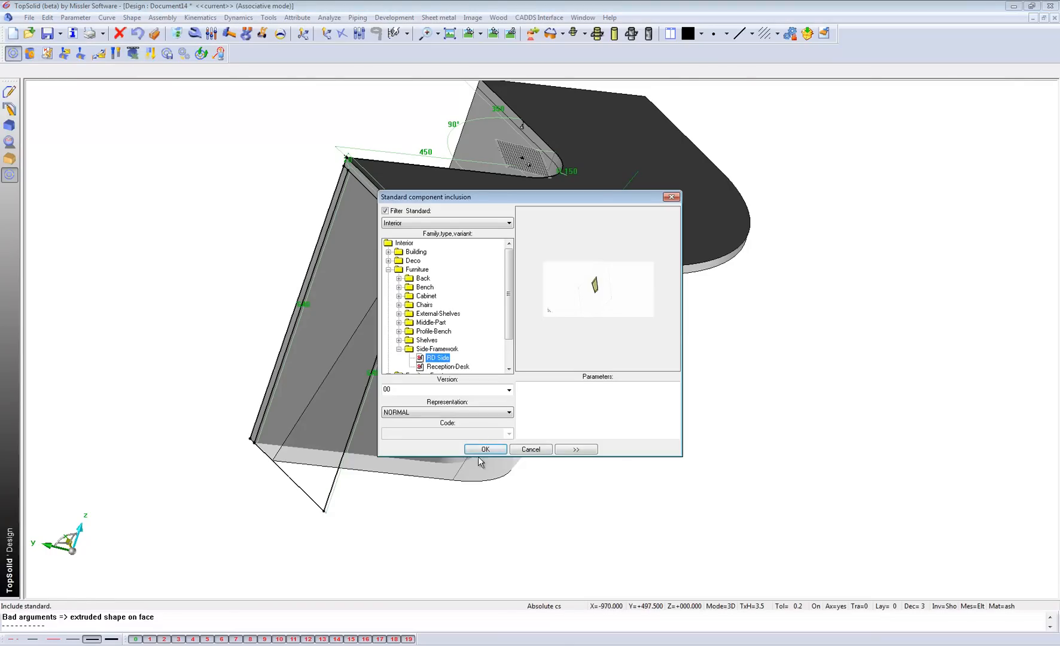
click(485, 450)
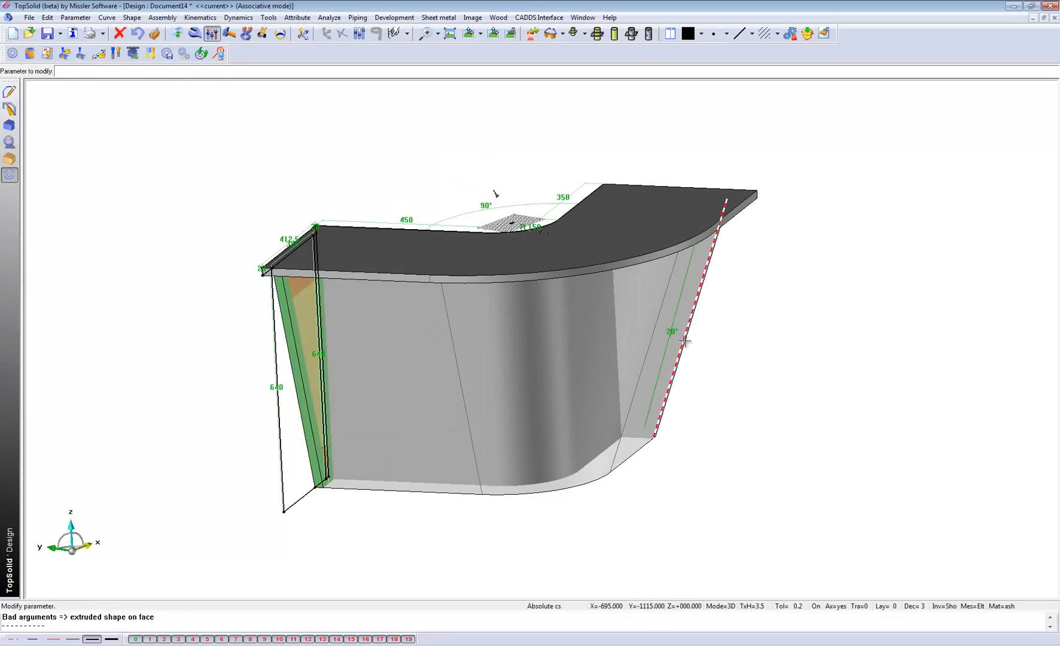
click(683, 341)
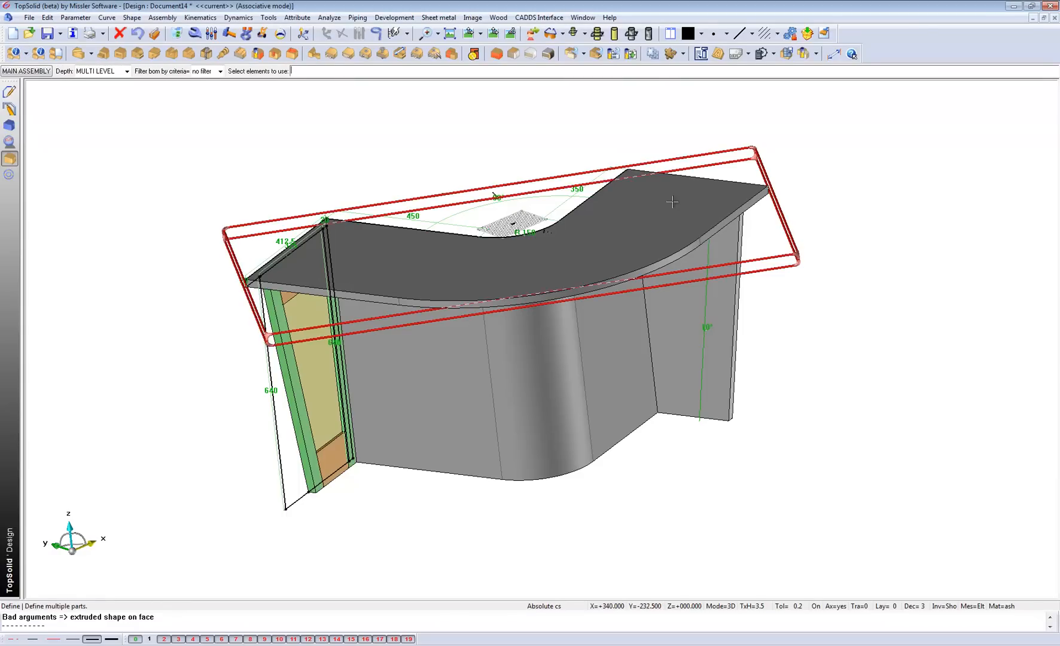
Name the two ash cutting parts 'End RH' and 'Top' and apply the multi-part definition.
click(672, 201)
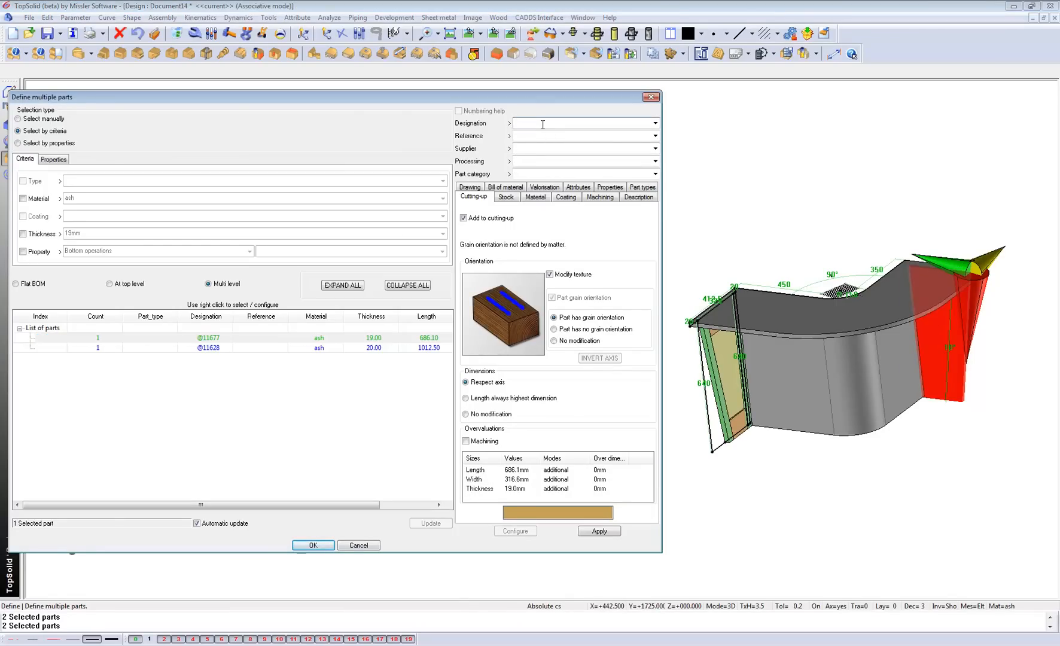
text(End)
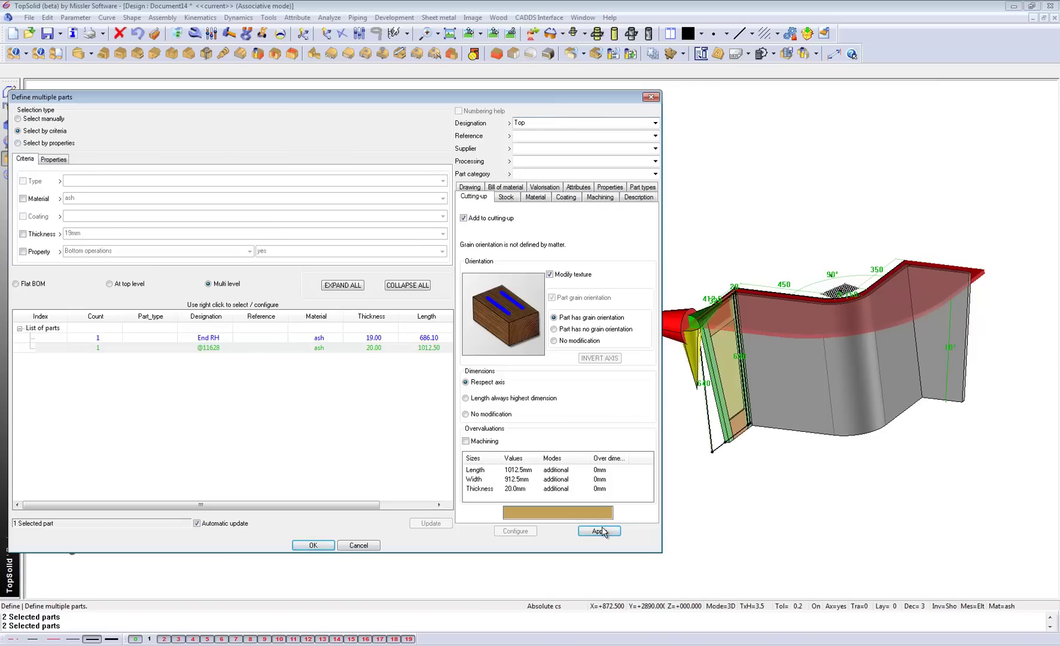
click(312, 546)
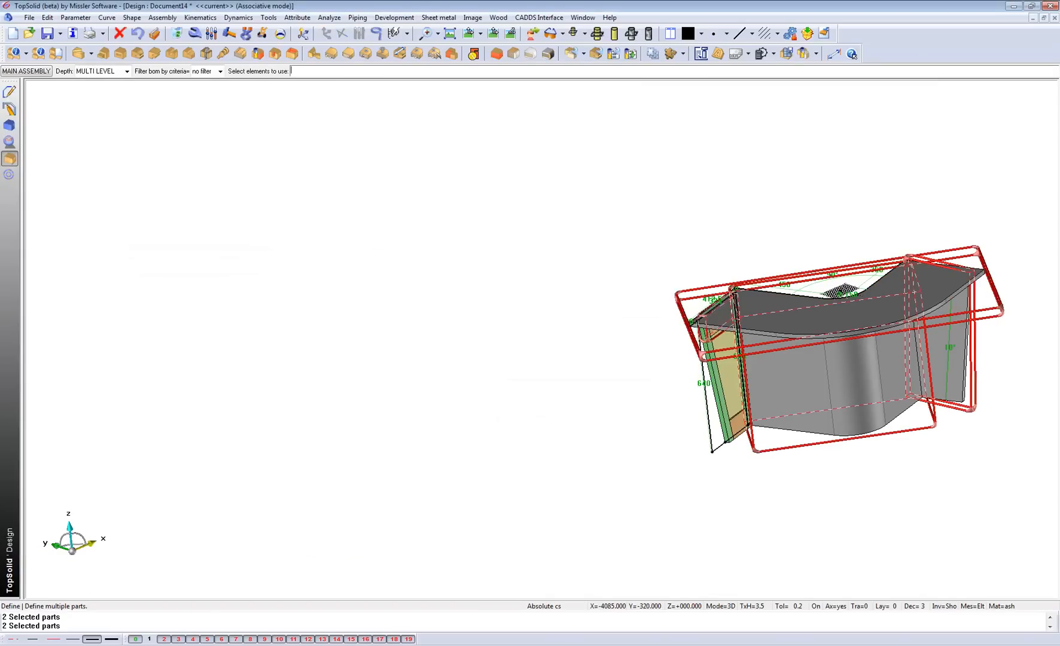